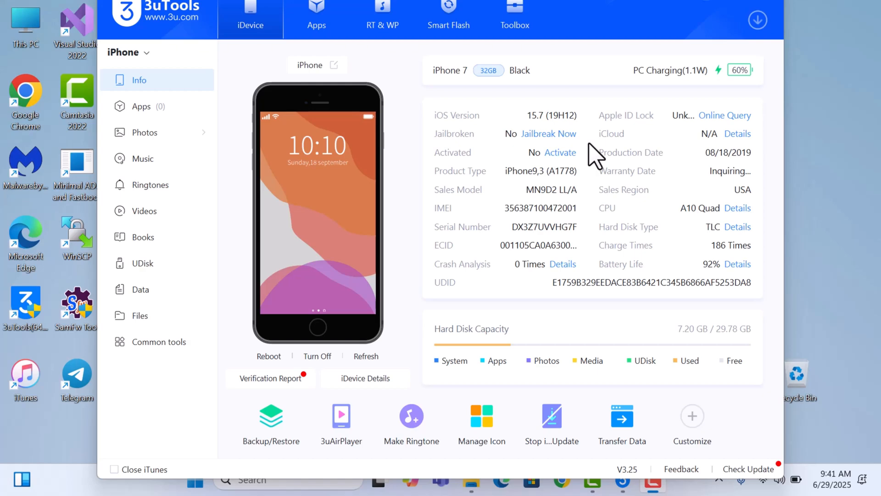
# - Try activating the iPhone, dismiss the Apple ID prompt, and close the failed activation window
pyautogui.click(559, 153)
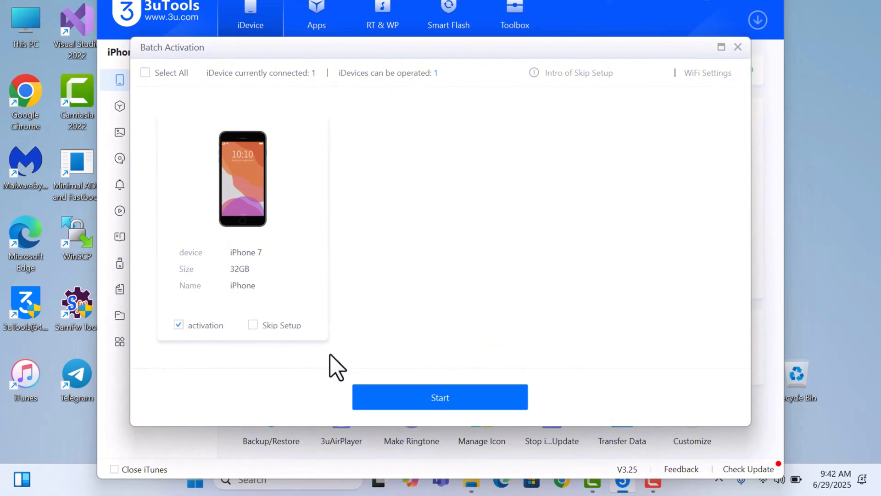
pyautogui.click(440, 396)
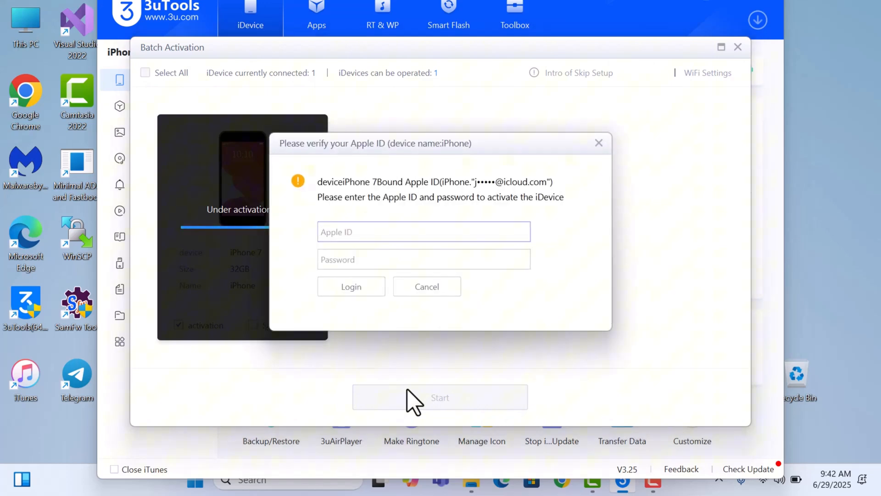
pyautogui.moveTo(469, 315)
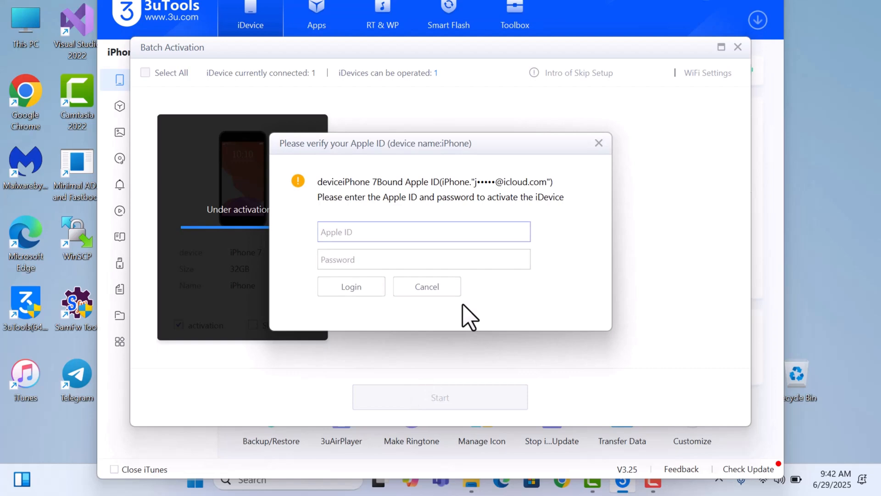
pyautogui.click(426, 285)
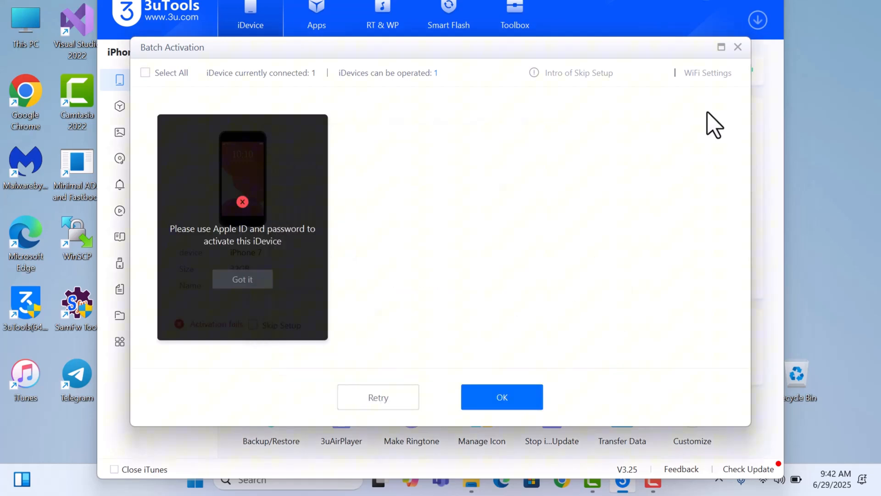
pyautogui.moveTo(744, 112)
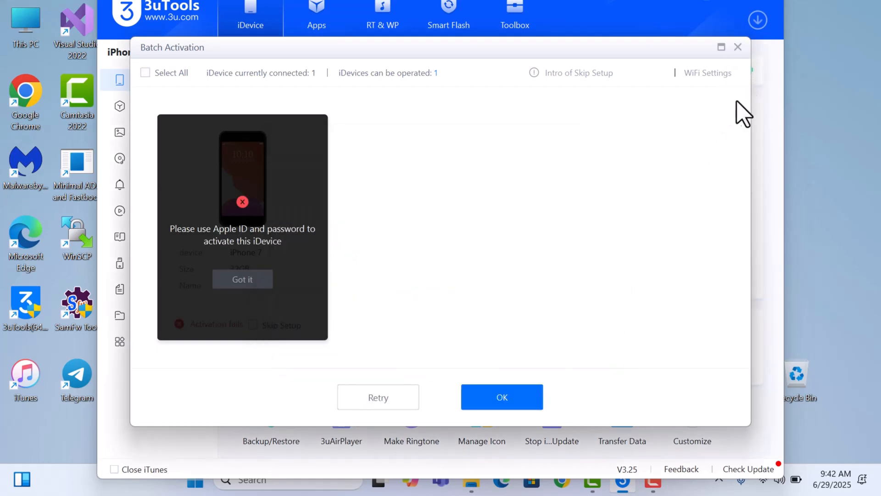
pyautogui.click(501, 396)
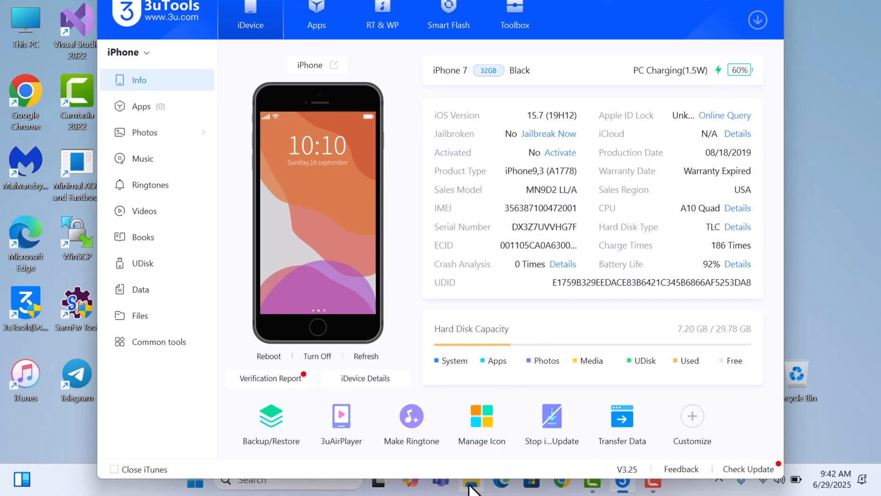
# - Launch Artemis Activator Pro.exe from the Debug folder to detect the iPhone 7
pyautogui.click(472, 482)
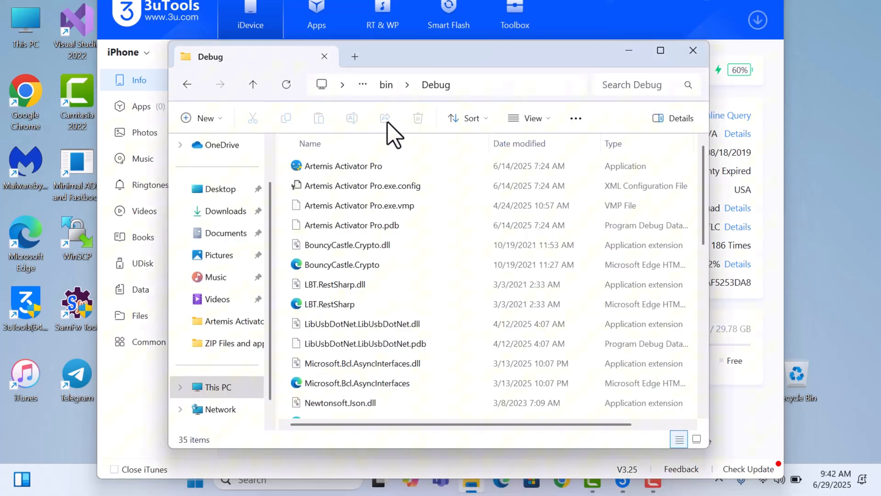
pyautogui.moveTo(360, 174)
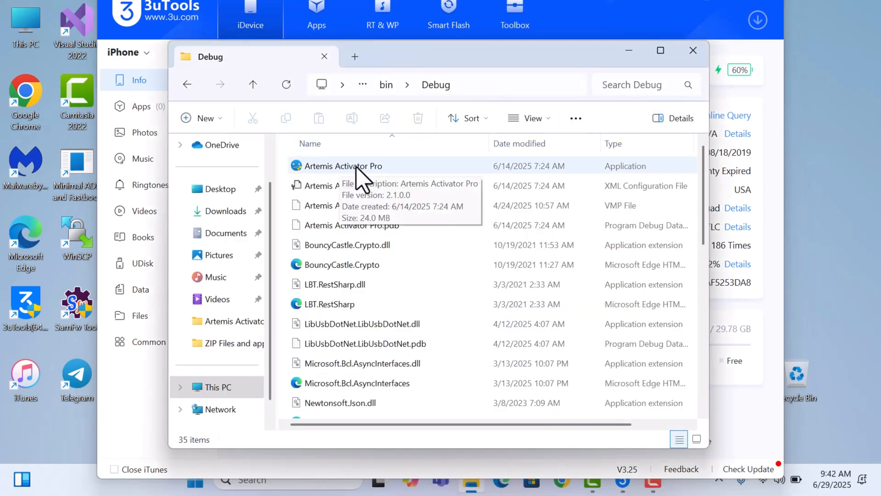
pyautogui.click(343, 165)
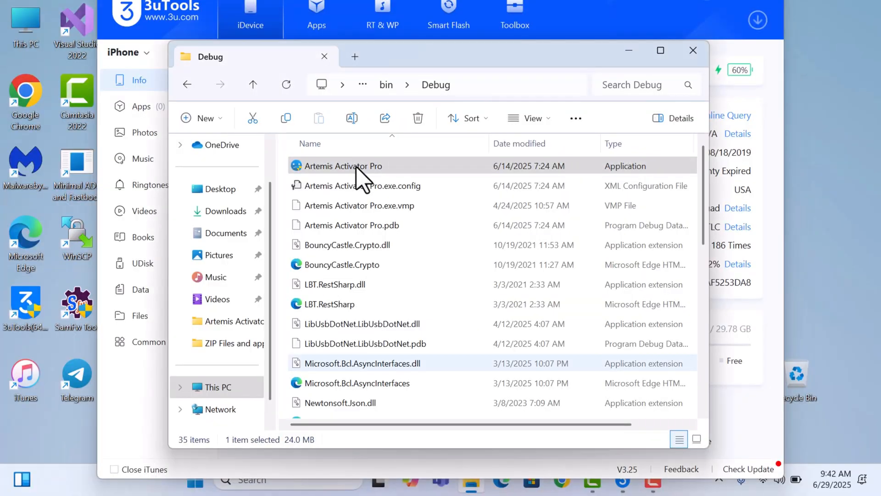
pyautogui.doubleClick(343, 165)
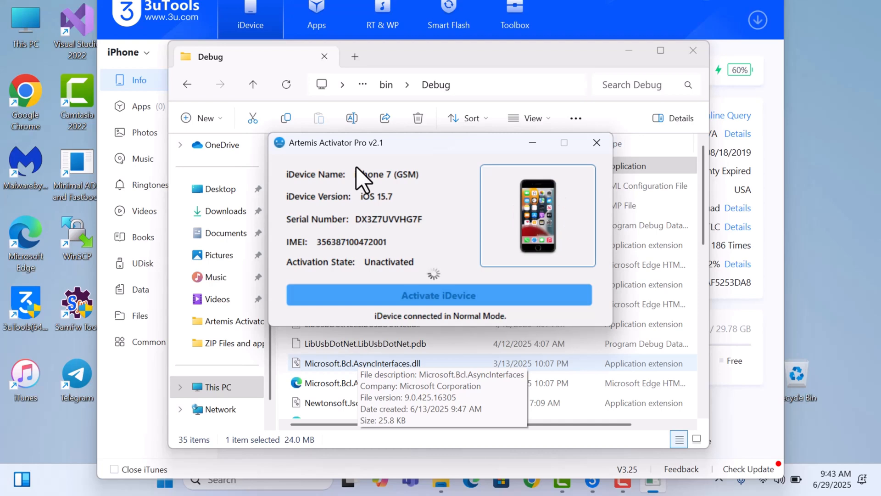
pyautogui.click(440, 295)
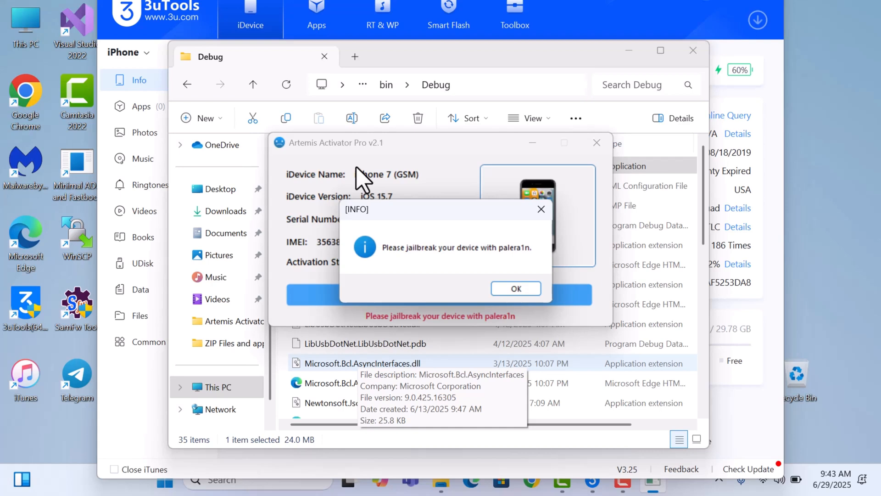
pyautogui.moveTo(379, 121)
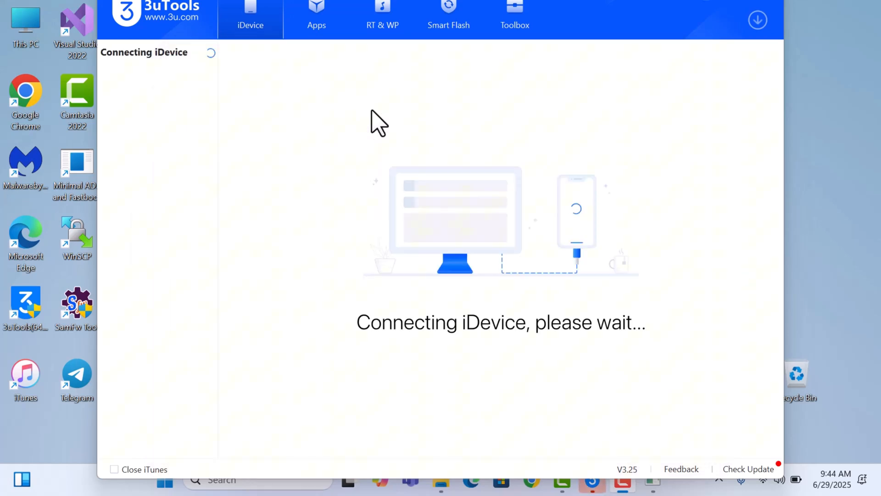
pyautogui.moveTo(655, 480)
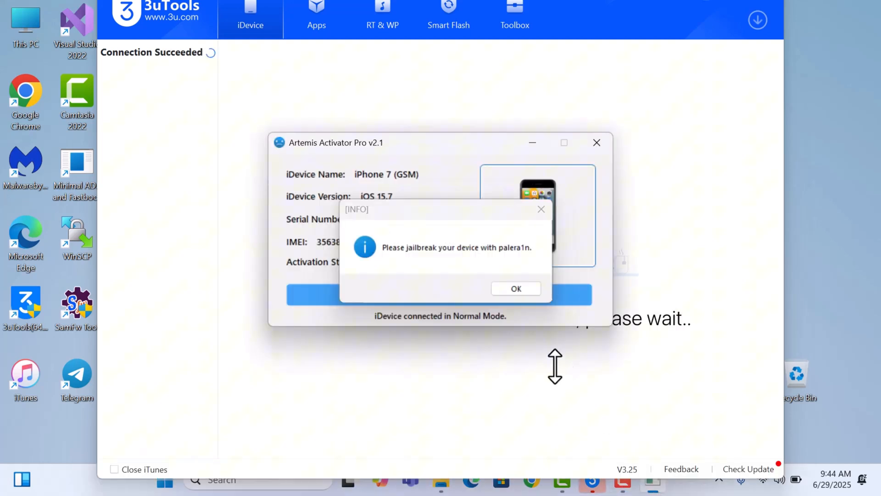
# - Dismiss the palera1n reminders, accept no-signal bypass support, and start Make Payment
pyautogui.click(514, 288)
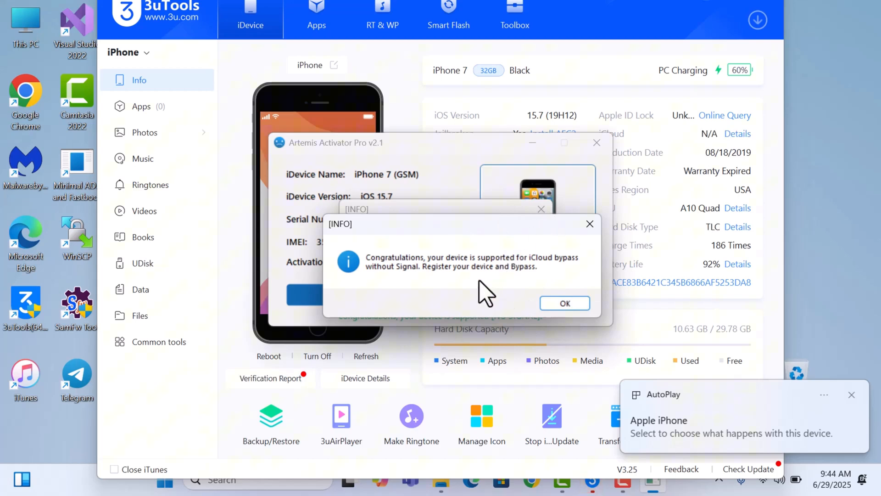
pyautogui.click(564, 303)
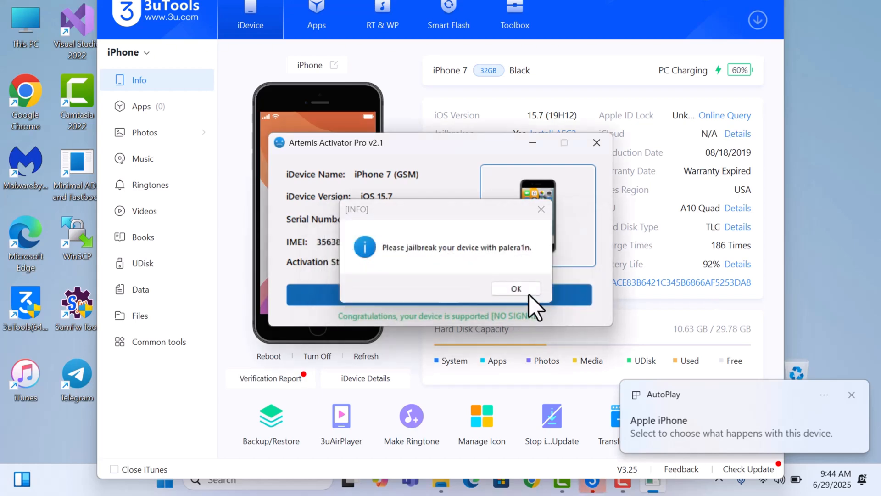
pyautogui.click(516, 288)
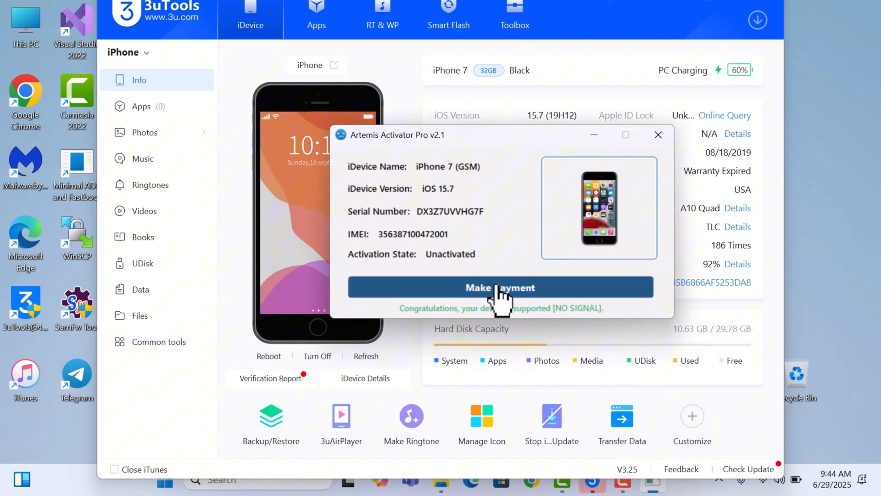
pyautogui.click(499, 287)
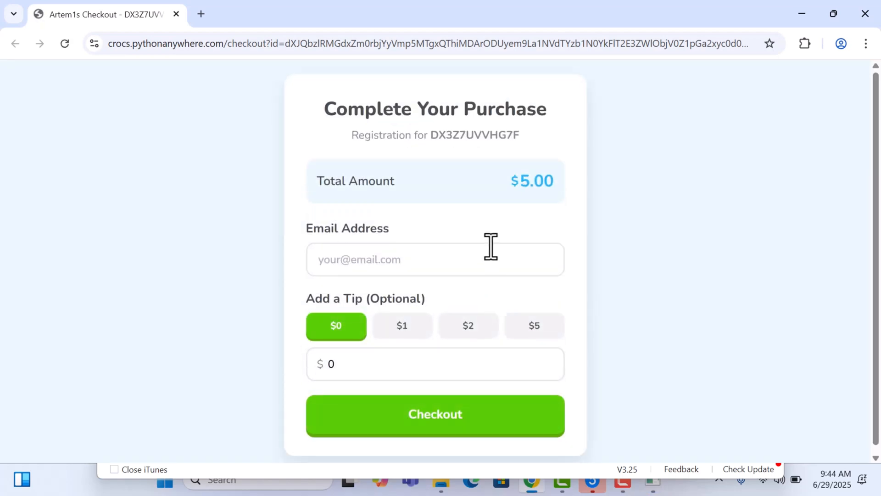
pyautogui.click(435, 259)
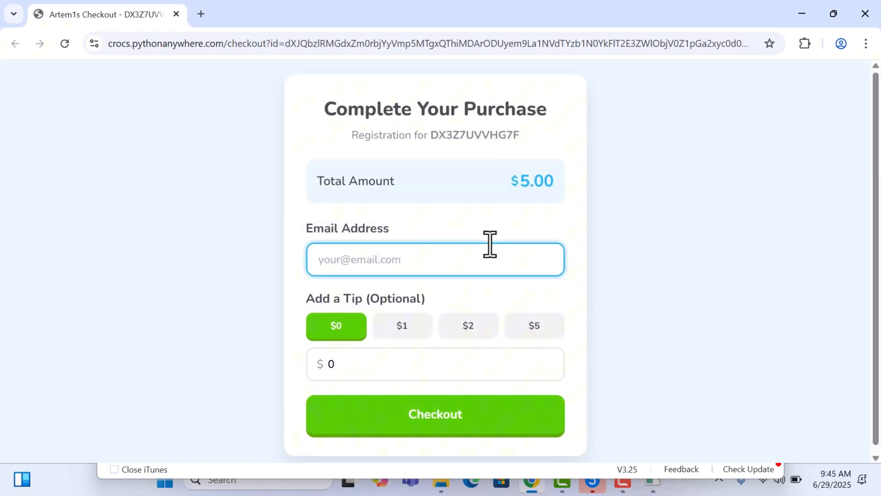
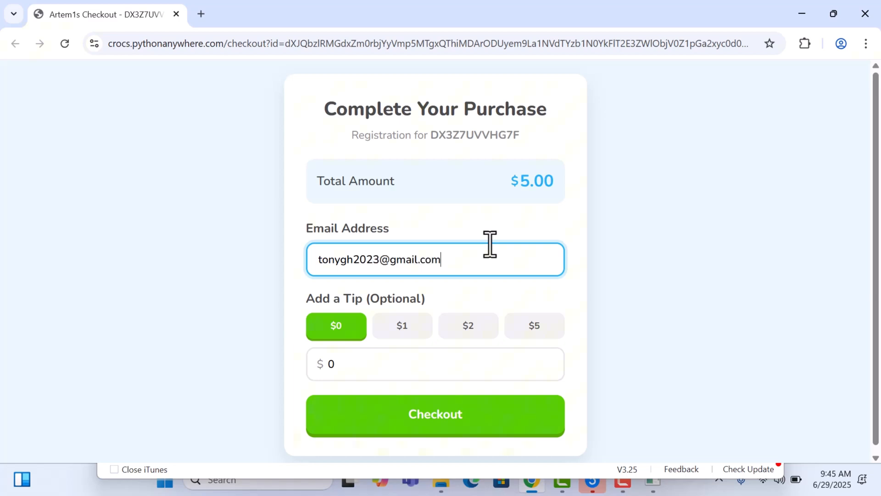
# - Set the tip to $0 and submit the $5.00 checkout
pyautogui.click(402, 324)
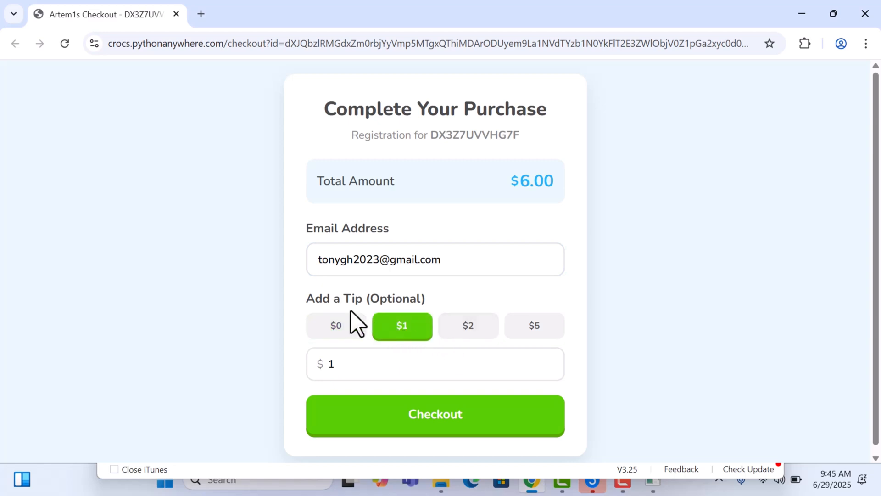
pyautogui.click(336, 325)
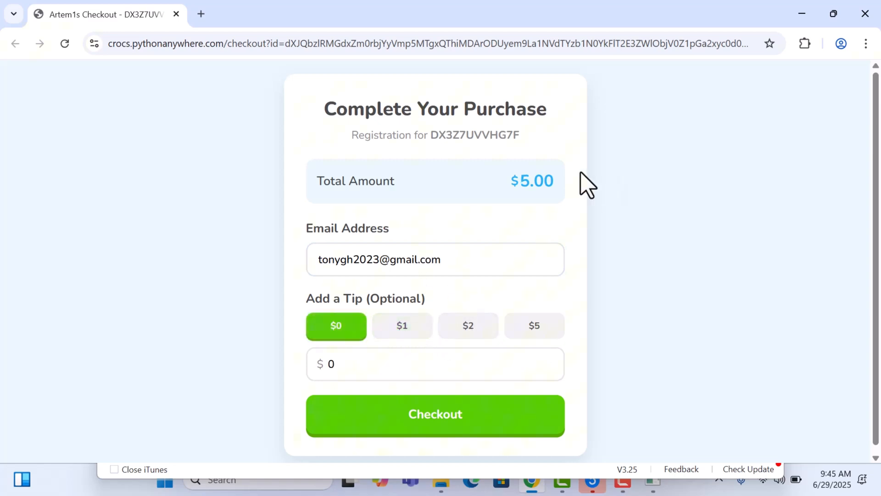
pyautogui.moveTo(471, 395)
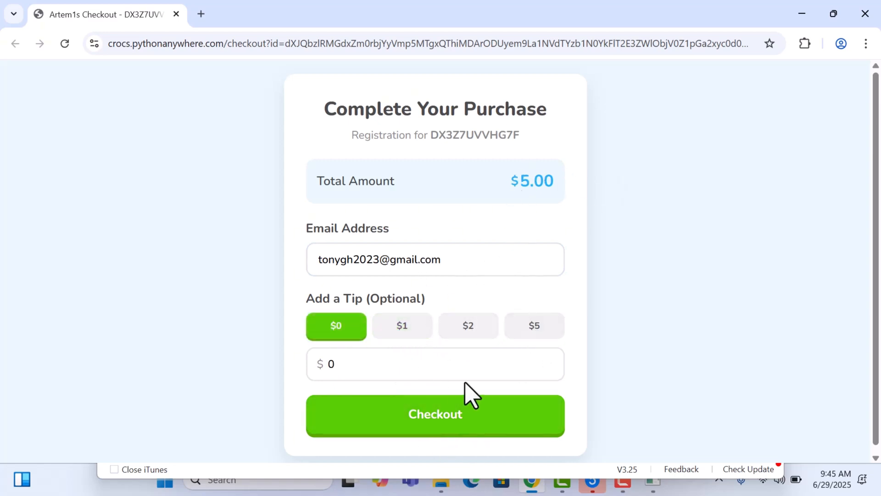
pyautogui.click(435, 414)
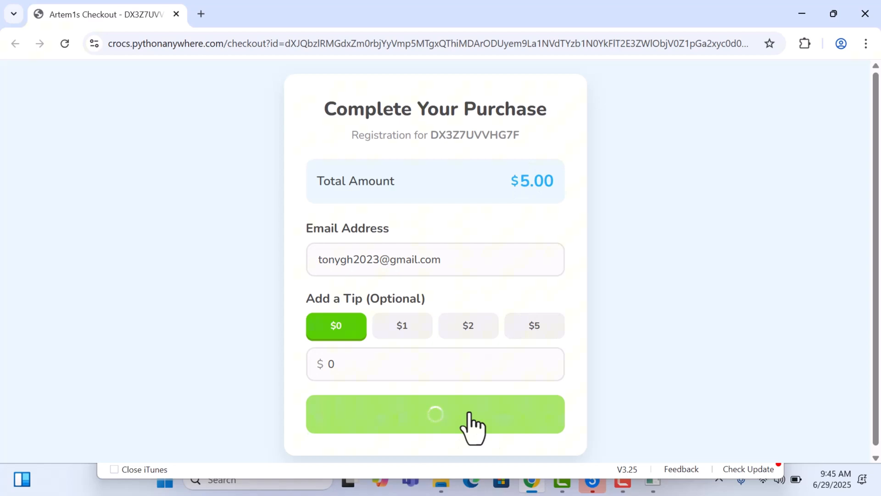
pyautogui.click(434, 414)
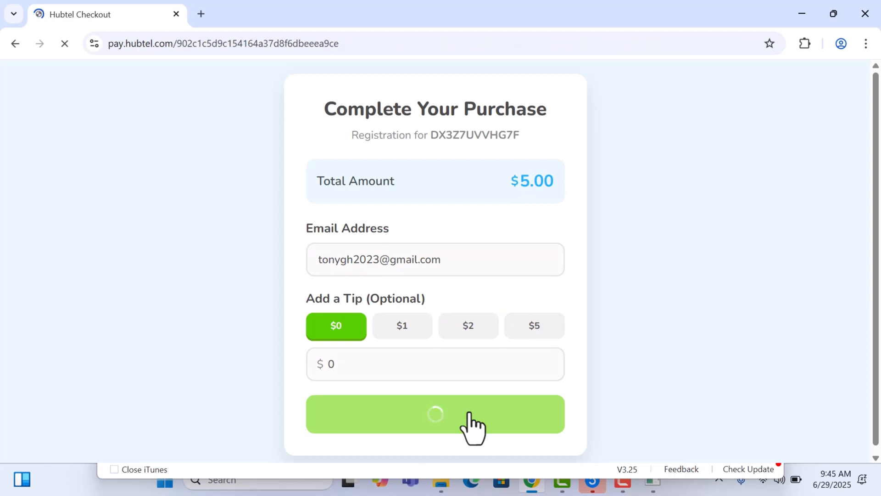
# - Select Bank Card instead of Mobile Money for the GHS 80.00 payment
pyautogui.click(436, 414)
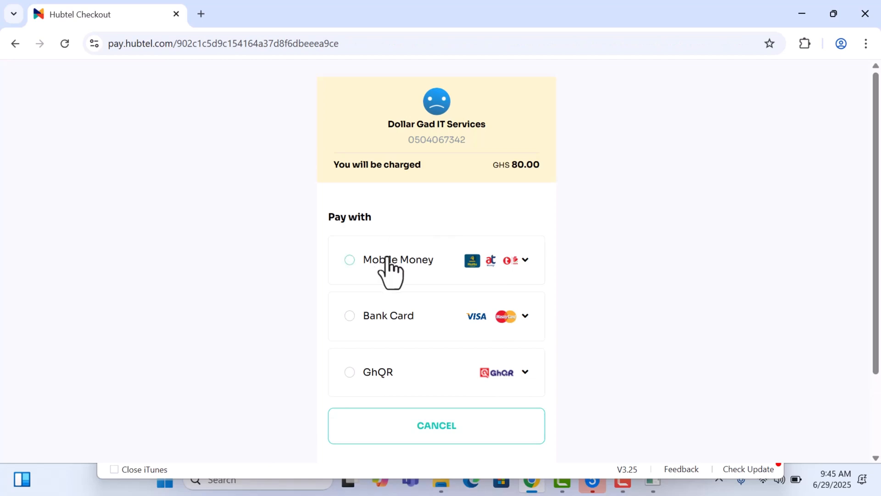
pyautogui.click(348, 260)
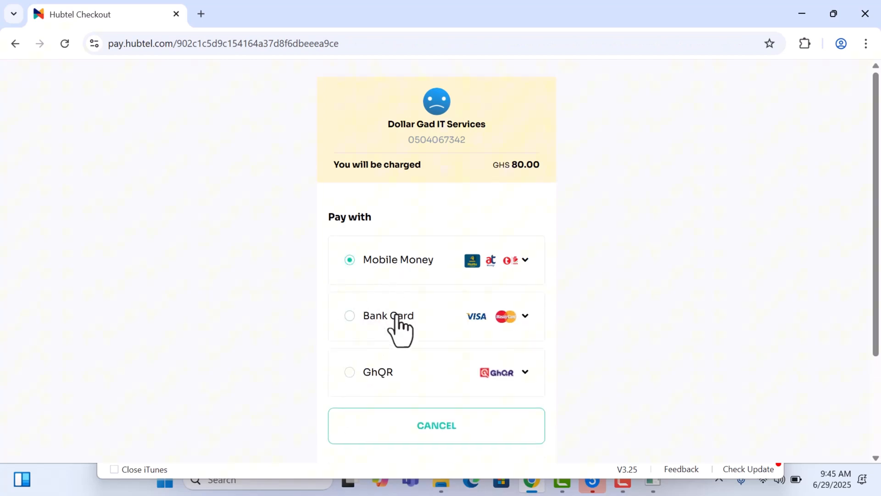
pyautogui.click(348, 315)
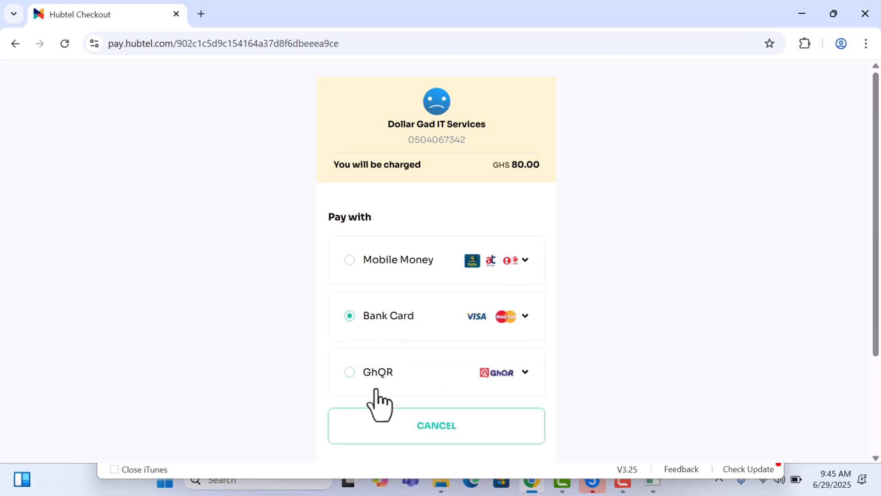
pyautogui.moveTo(396, 391)
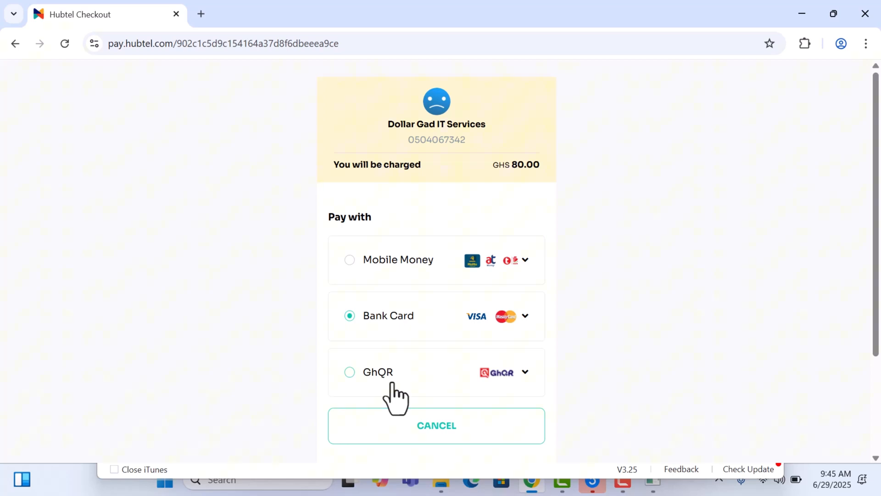
pyautogui.moveTo(385, 337)
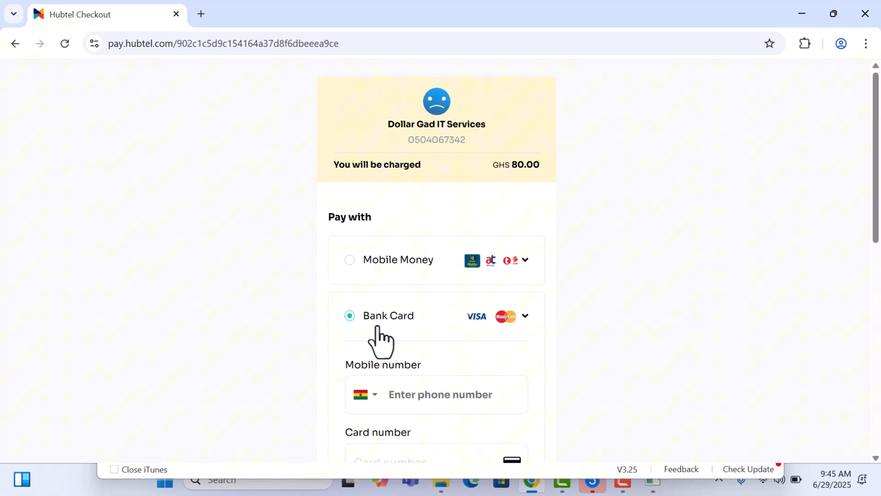
pyautogui.moveTo(387, 132)
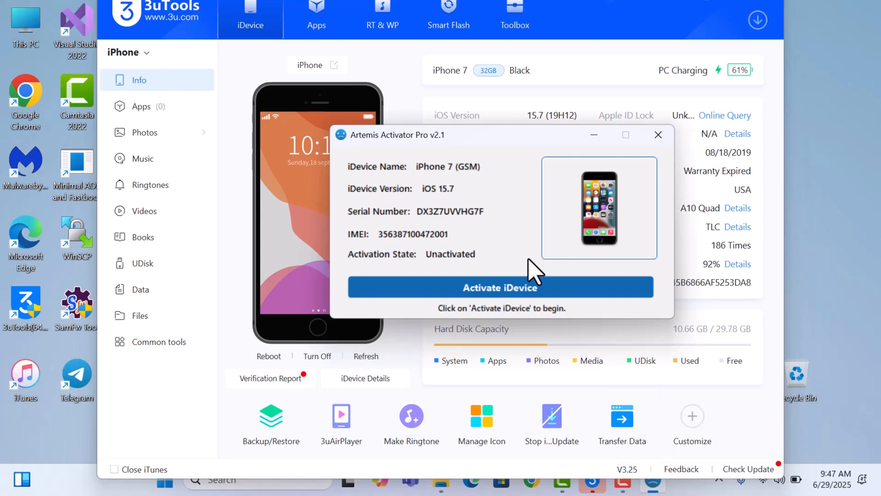
# - Run Activate iDevice and acknowledge 'iDevice has been successfully bypassed'
pyautogui.click(500, 286)
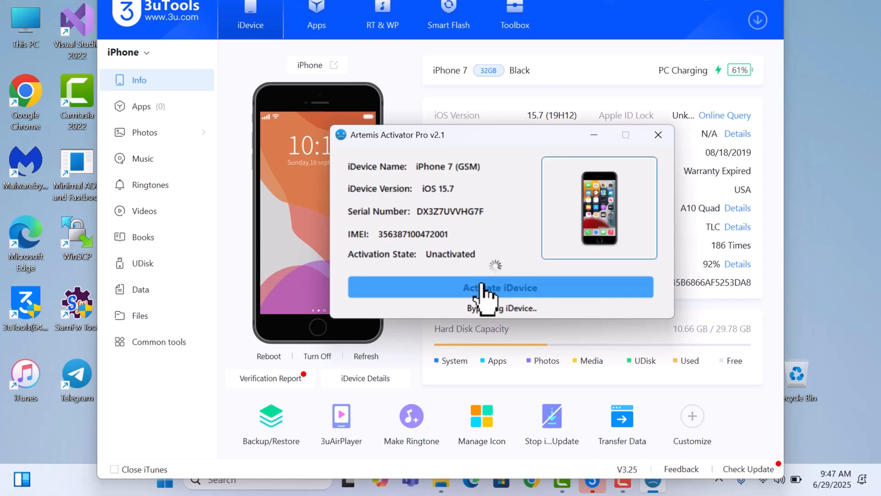
pyautogui.click(500, 286)
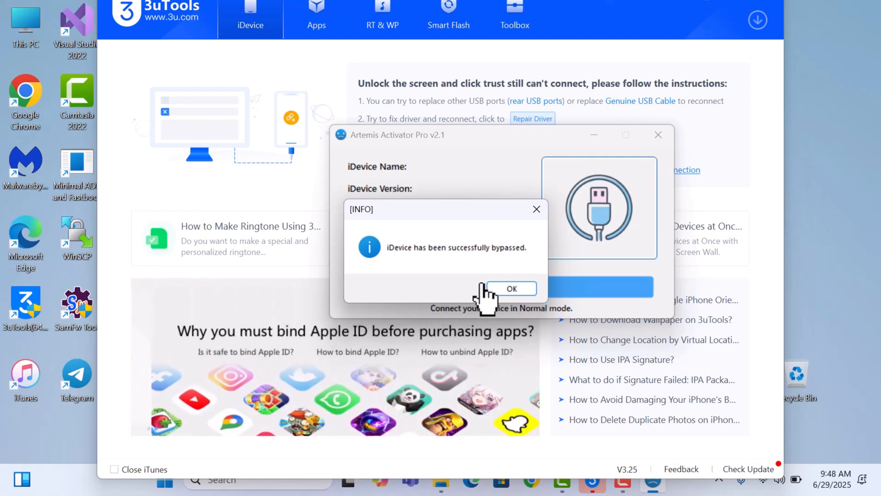
pyautogui.click(510, 289)
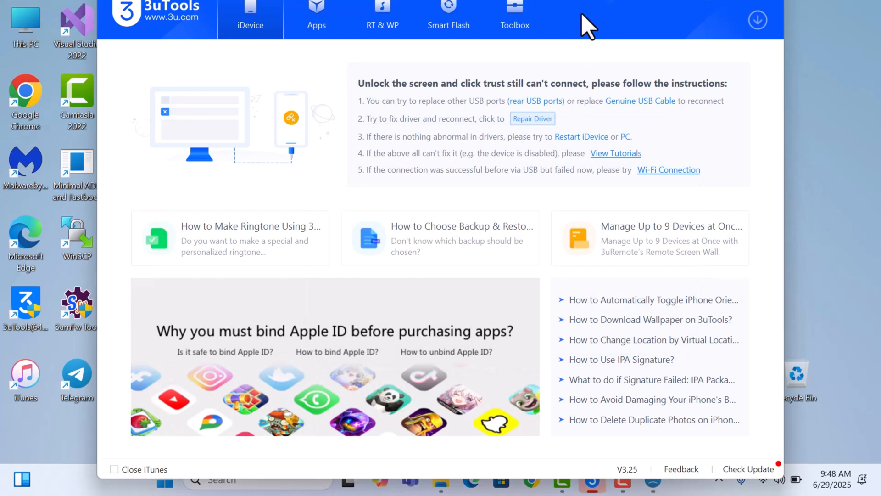